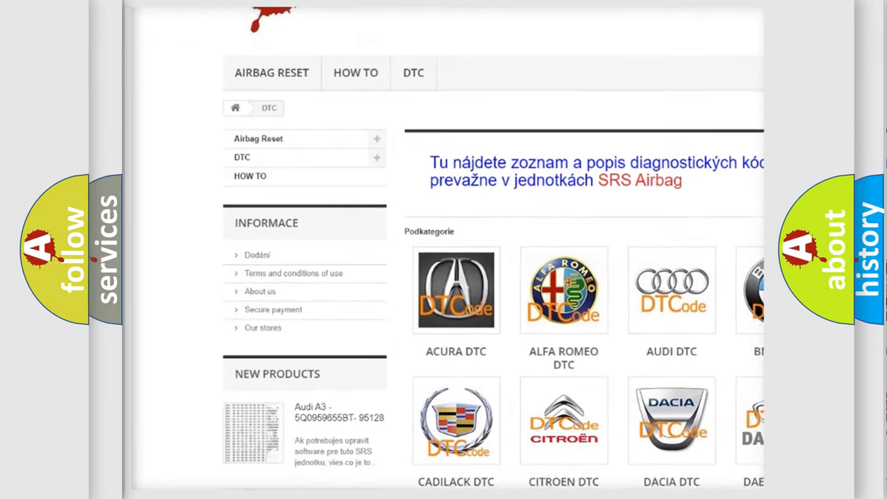
{"action": "scroll", "scroll_direction": "down", "scroll_amount": 3}
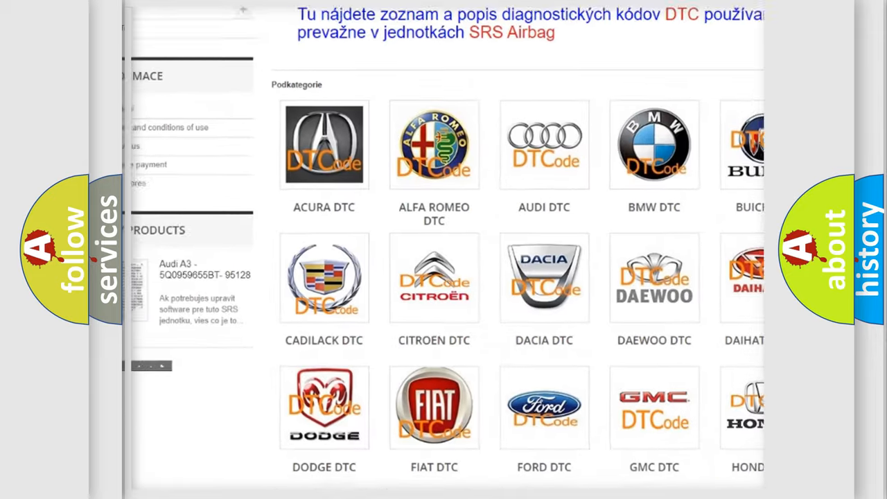
{"action": "scroll", "scroll_direction": "down", "scroll_amount": 3}
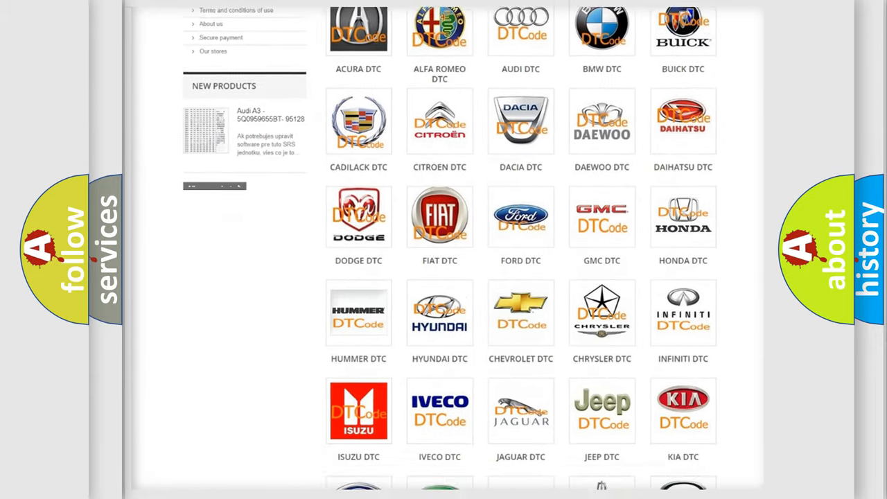
{"action": "scroll", "scroll_direction": "down", "scroll_amount": 3}
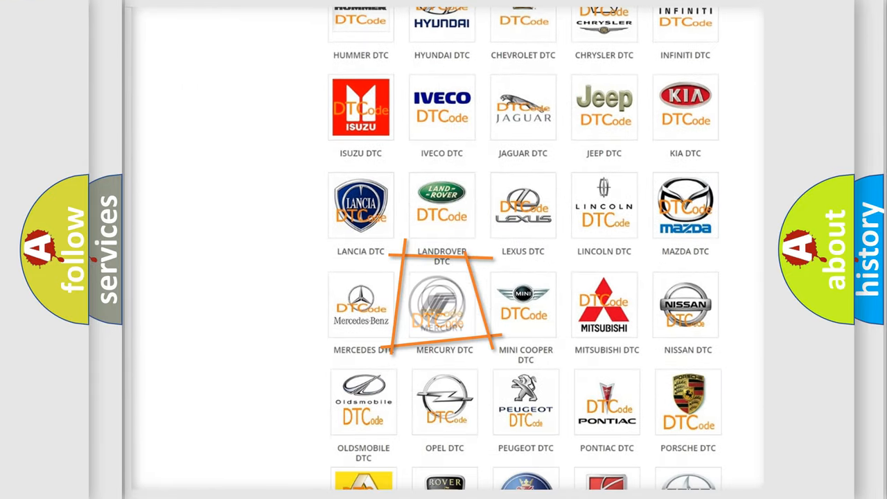